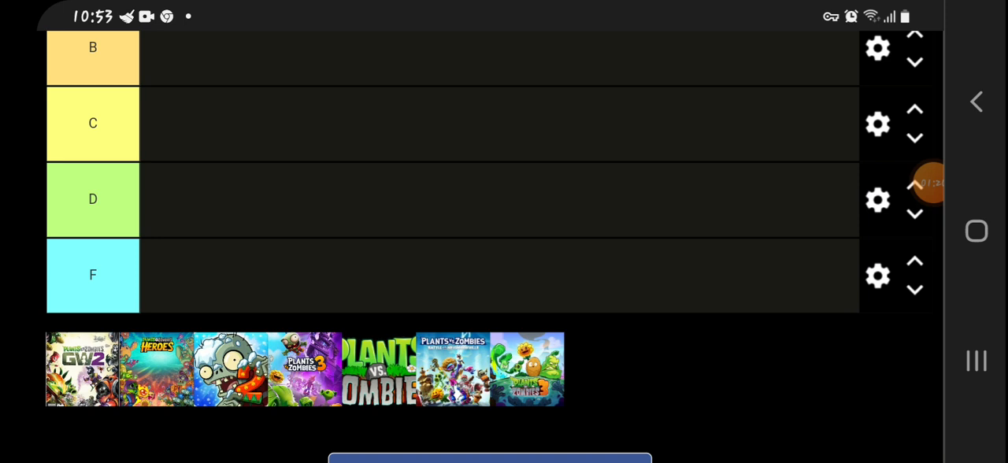
# - Place Garden Warfare 2 in the A tier, leaving seven games unranked
pyautogui.scroll(-3)
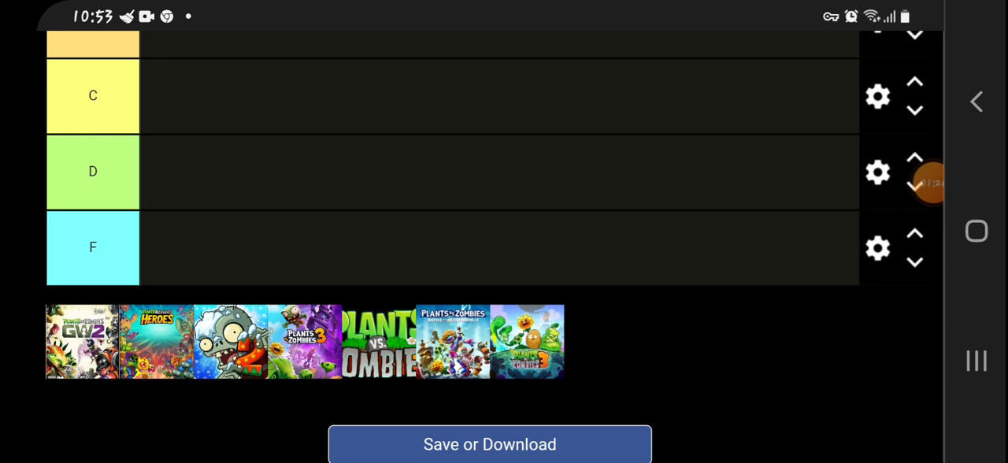
pyautogui.scroll(-3)
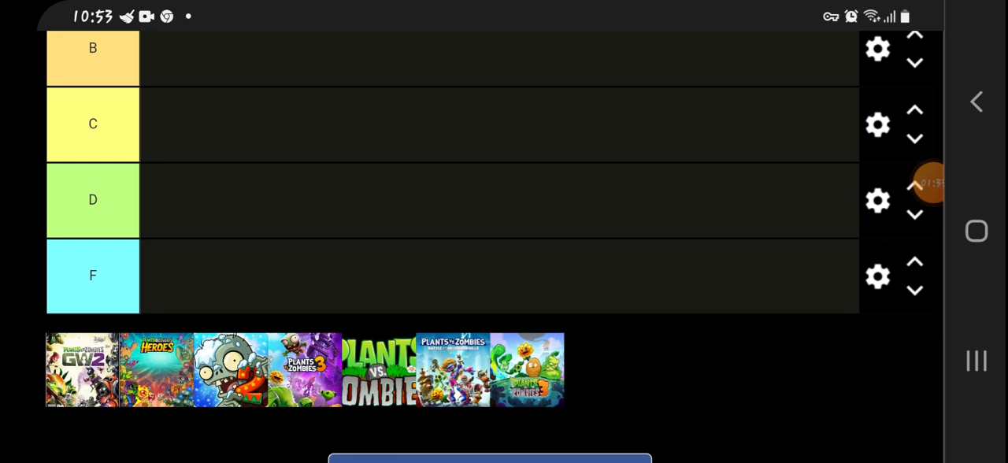
pyautogui.scroll(-3)
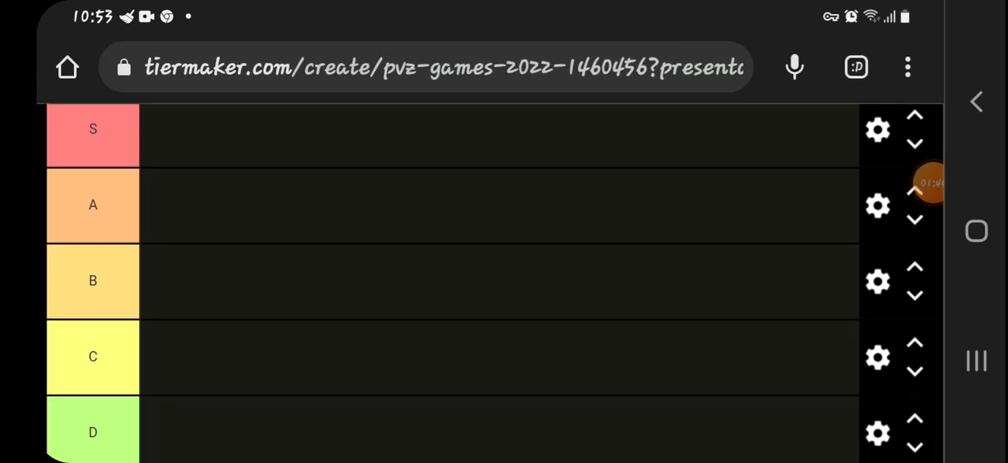
pyautogui.scroll(-3)
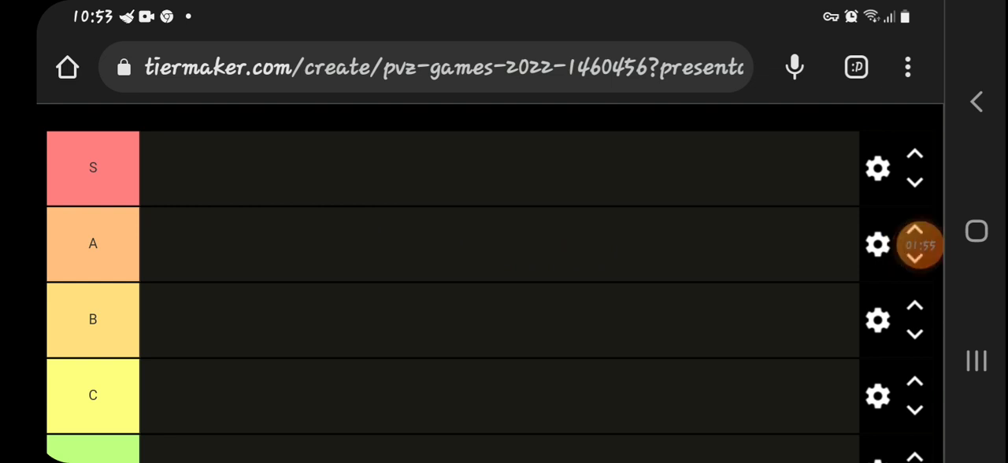
pyautogui.scroll(-3)
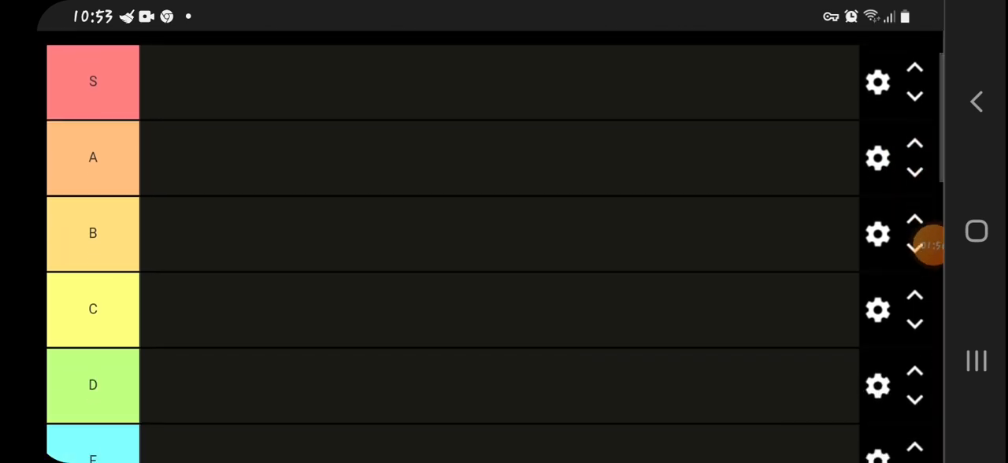
pyautogui.scroll(-3)
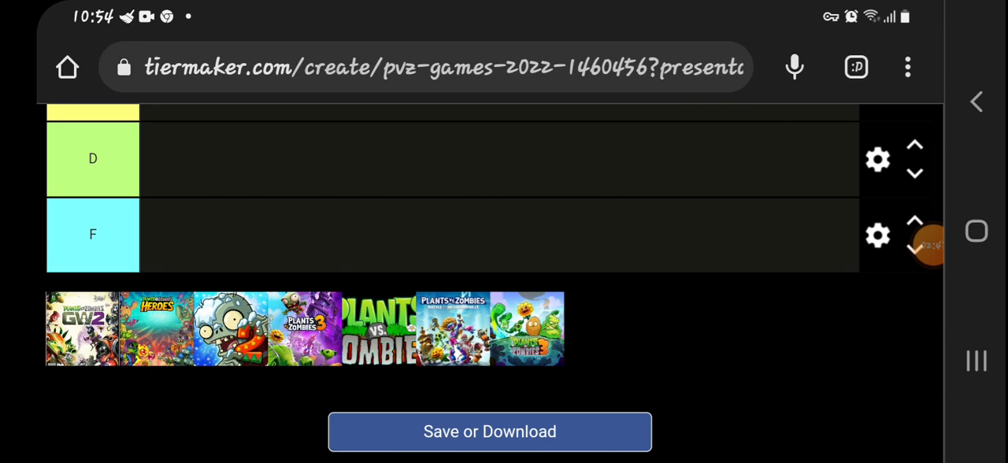
pyautogui.scroll(-3)
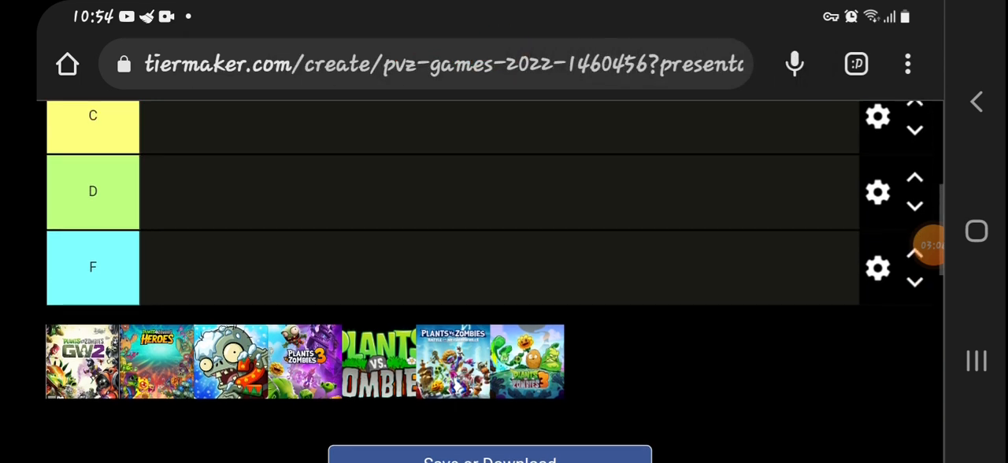
pyautogui.moveTo(82, 361); pyautogui.dragTo(177, 128)
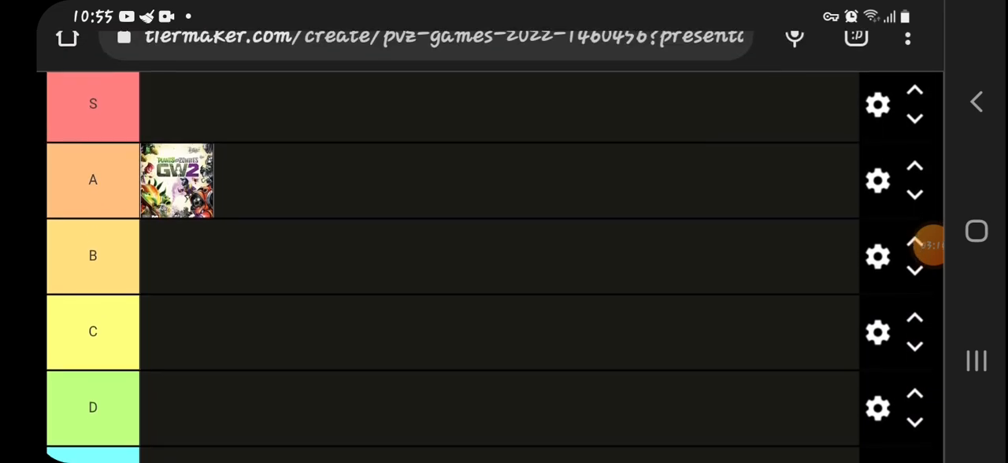
pyautogui.scroll(-3)
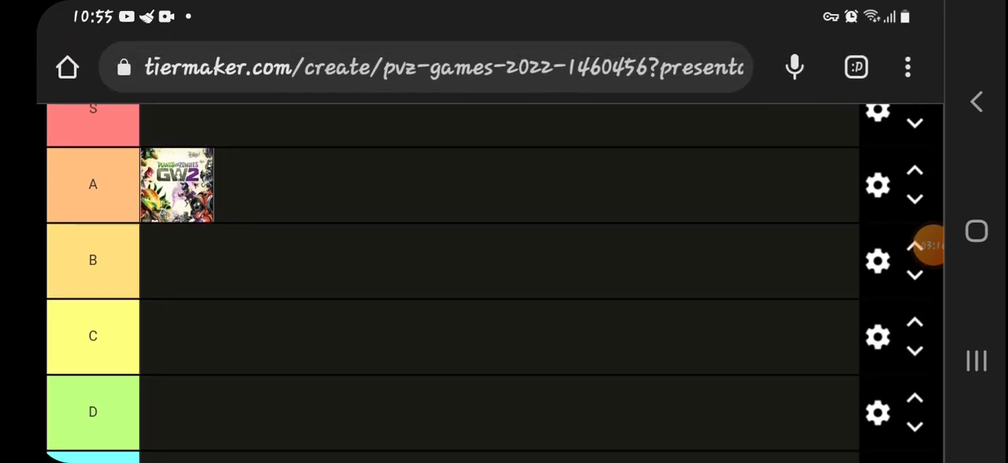
pyautogui.scroll(-3)
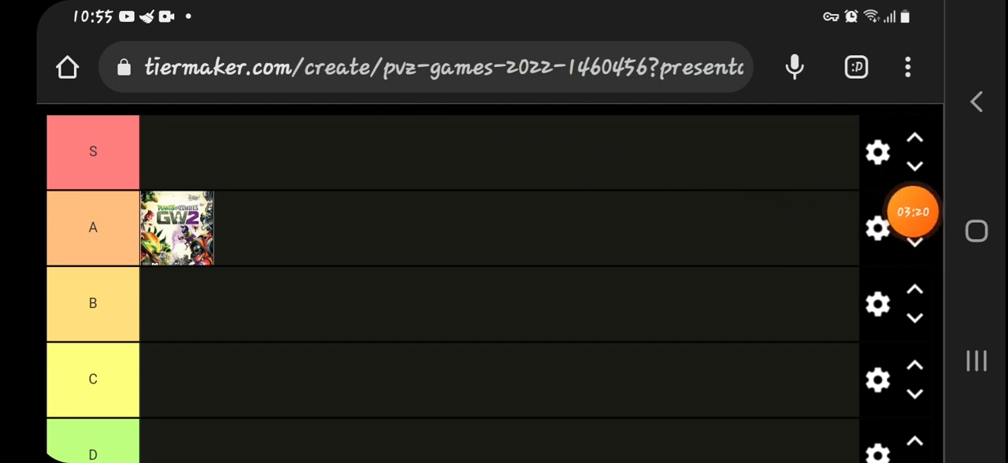
pyautogui.scroll(-3)
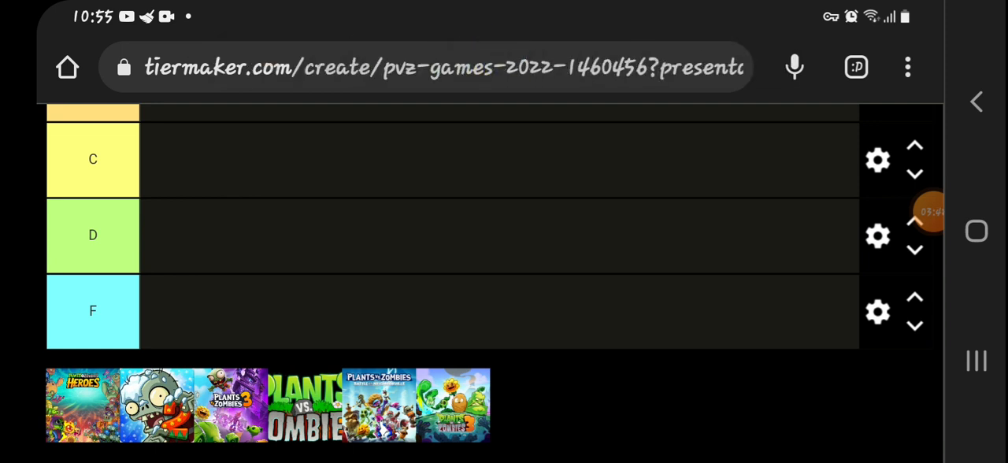
pyautogui.scroll(-3)
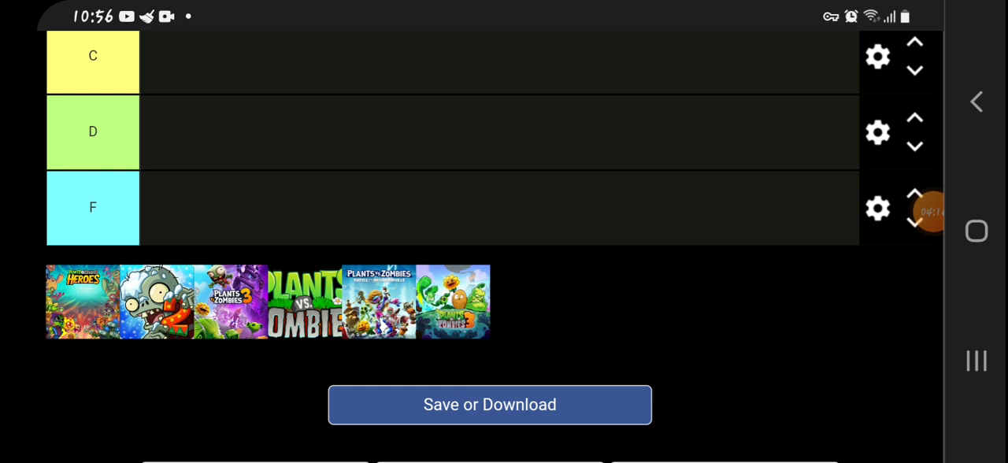
pyautogui.scroll(-3)
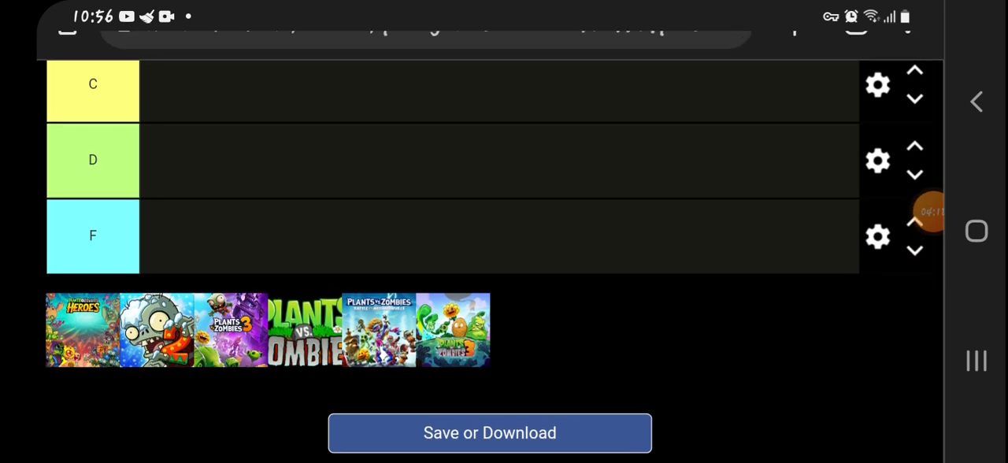
pyautogui.scroll(-3)
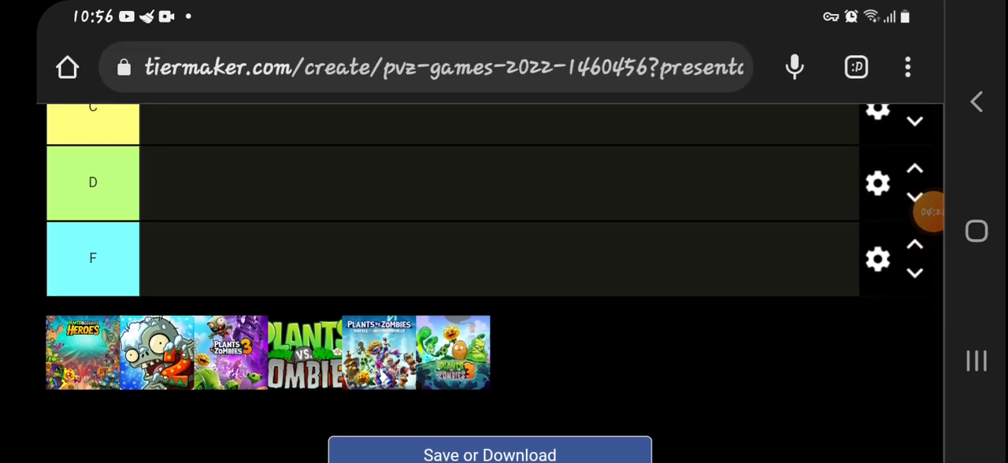
pyautogui.moveTo(82, 353); pyautogui.dragTo(266, 192)
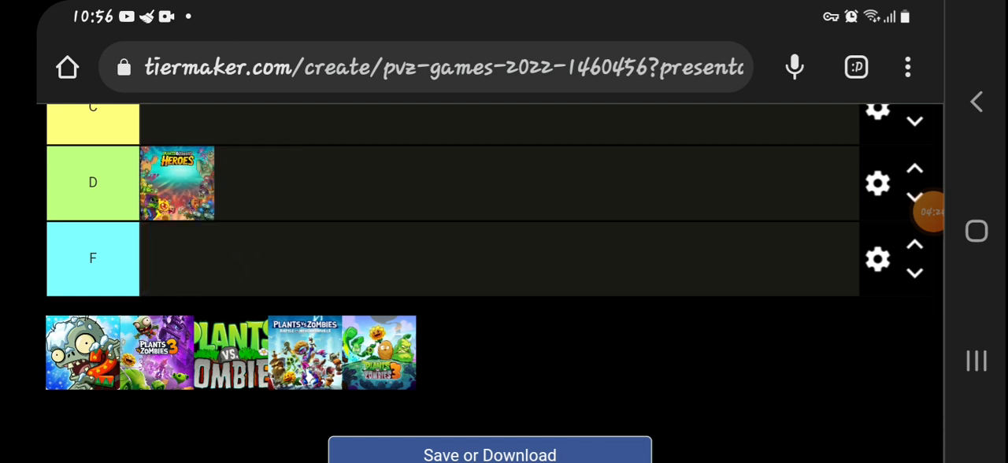
# - Move the Plants vs. Zombies 2 zombie-cover game up into the S tier
pyautogui.scroll(-3)
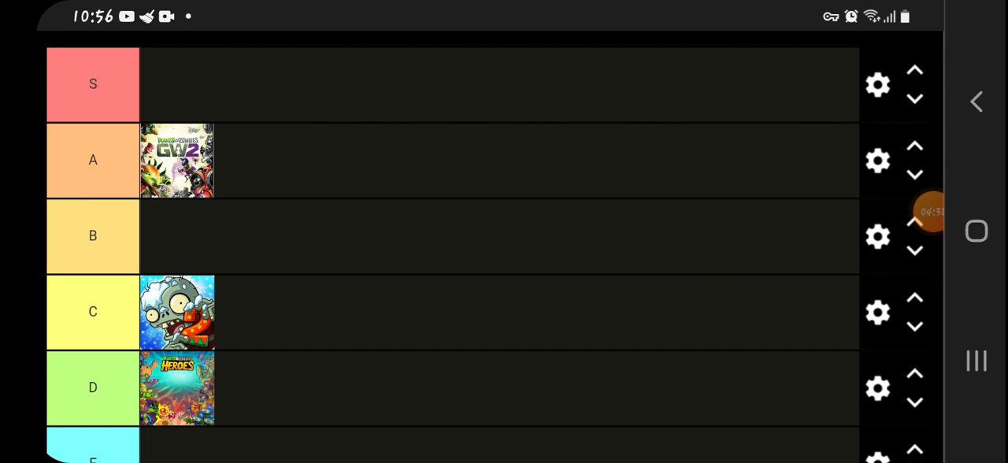
pyautogui.scroll(-3)
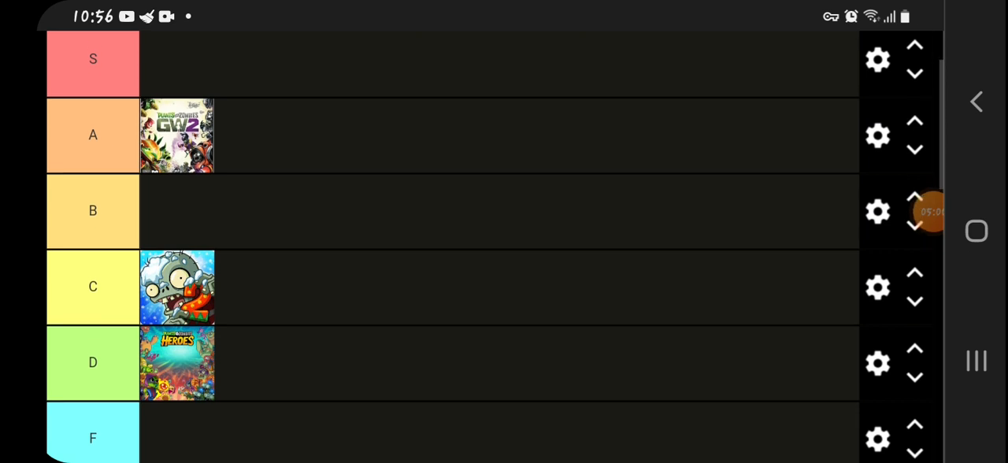
pyautogui.moveTo(176, 286); pyautogui.dragTo(252, 135)
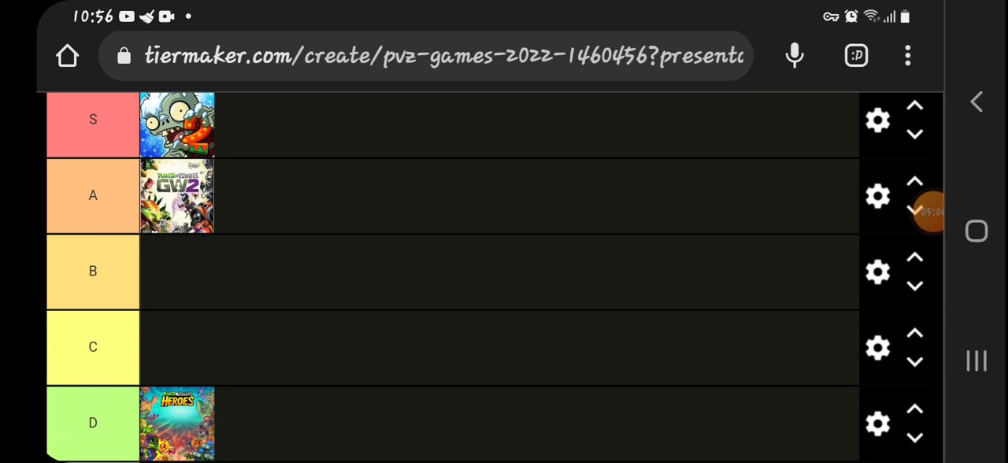
pyautogui.scroll(-3)
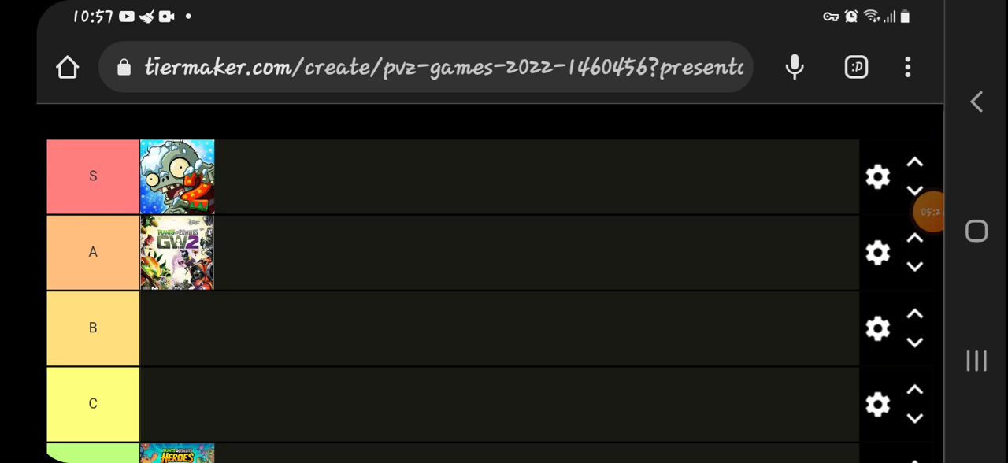
pyautogui.scroll(-3)
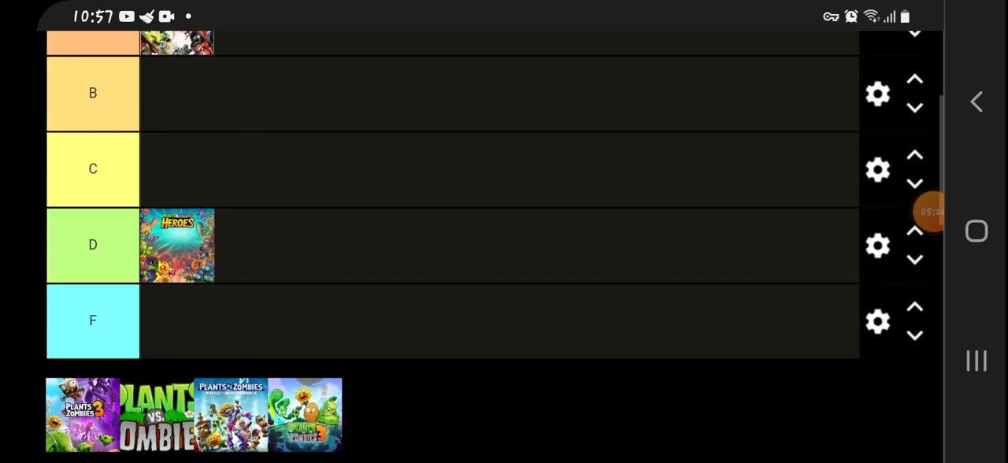
# - Drop another remaining Plants vs. Zombies 3 cover into the F tier
pyautogui.scroll(-3)
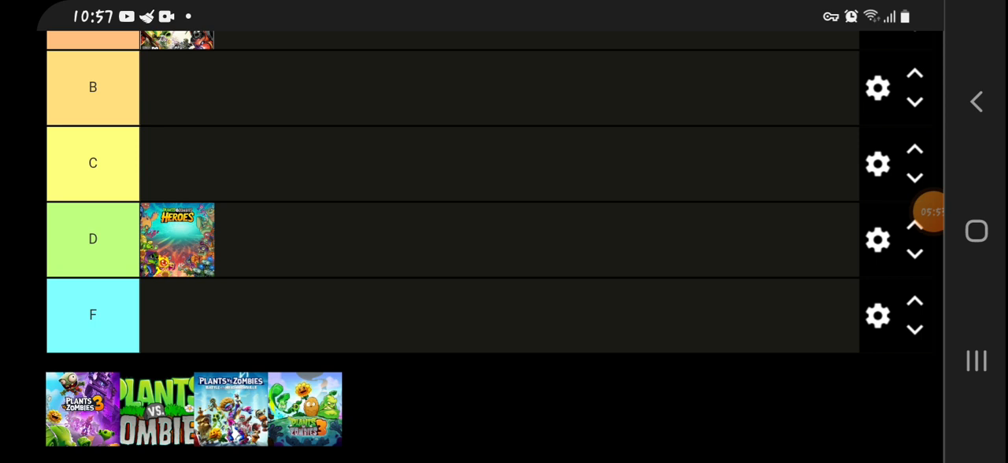
pyautogui.moveTo(82, 408); pyautogui.dragTo(176, 315)
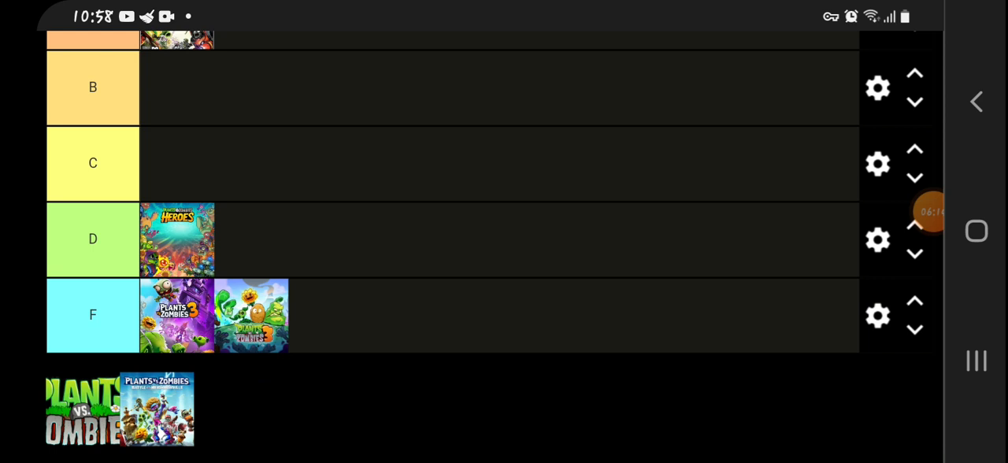
pyautogui.scroll(-3)
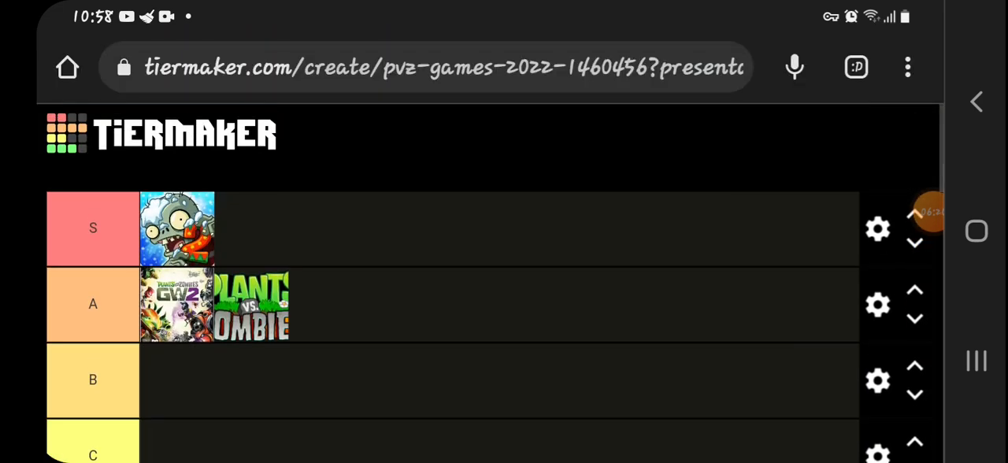
# - Move the original Plants vs. Zombies from A up into S beside PvZ 2
pyautogui.moveTo(252, 304); pyautogui.dragTo(252, 228)
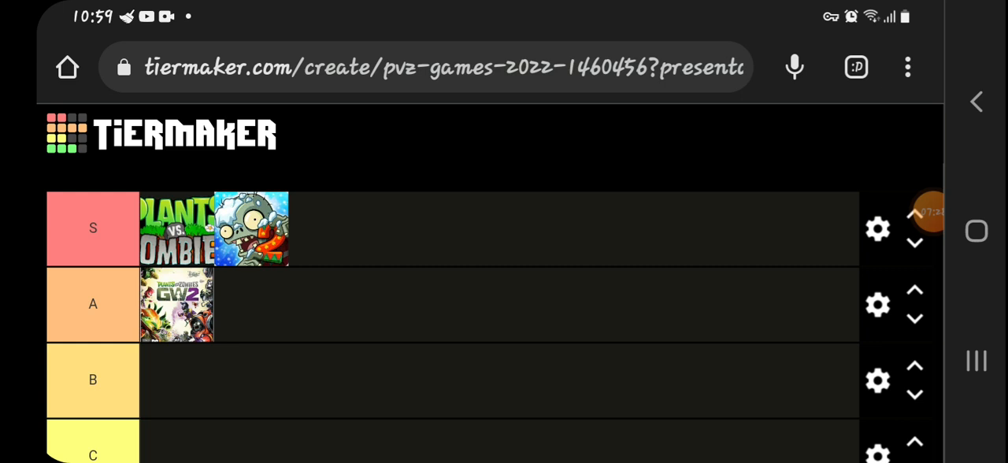
# - Place Battle for Neighborville in the D tier beside Heroes, emptying the pool
pyautogui.scroll(-3)
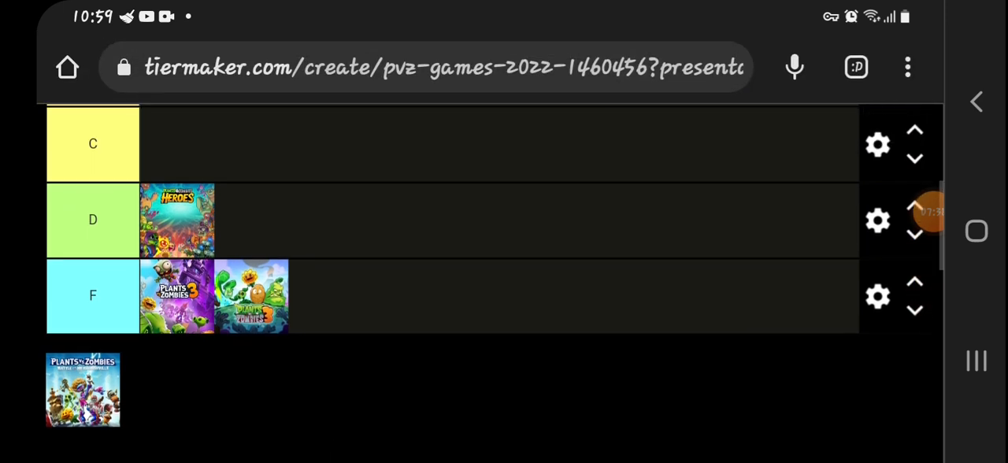
pyautogui.scroll(-3)
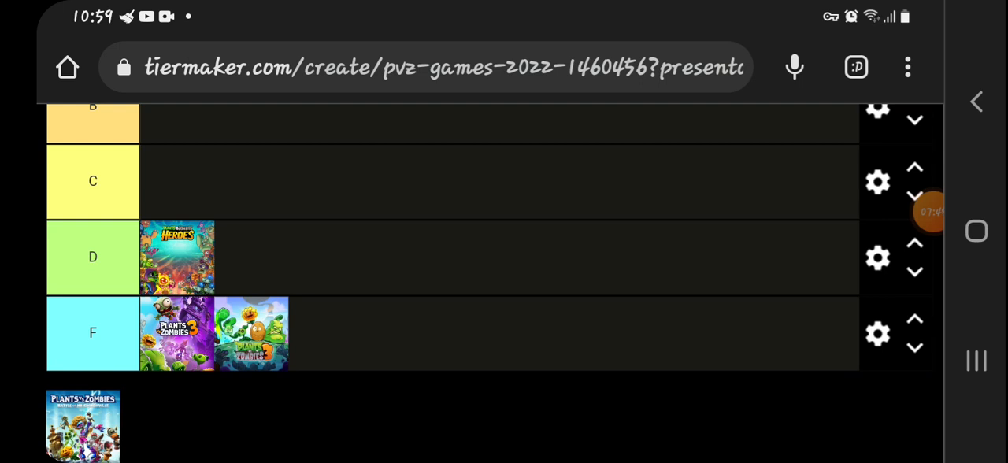
pyautogui.moveTo(82, 425); pyautogui.dragTo(302, 236)
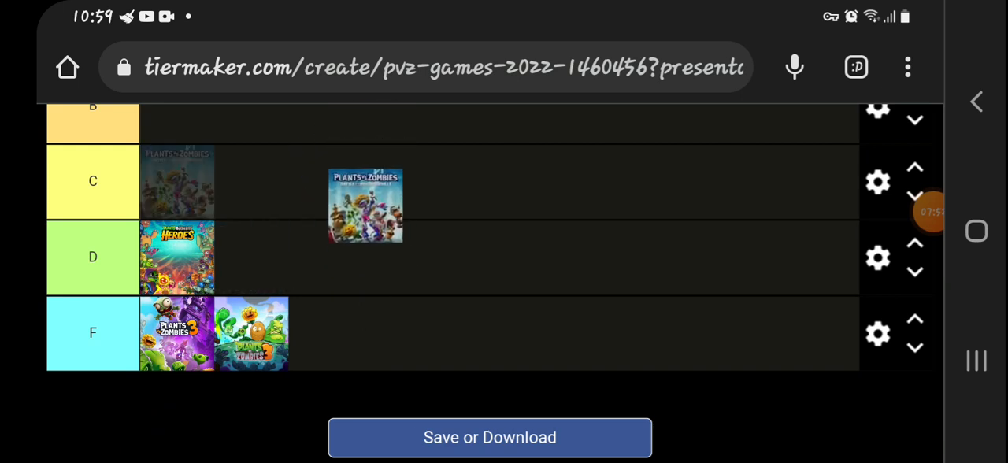
pyautogui.moveTo(366, 205); pyautogui.dragTo(268, 259)
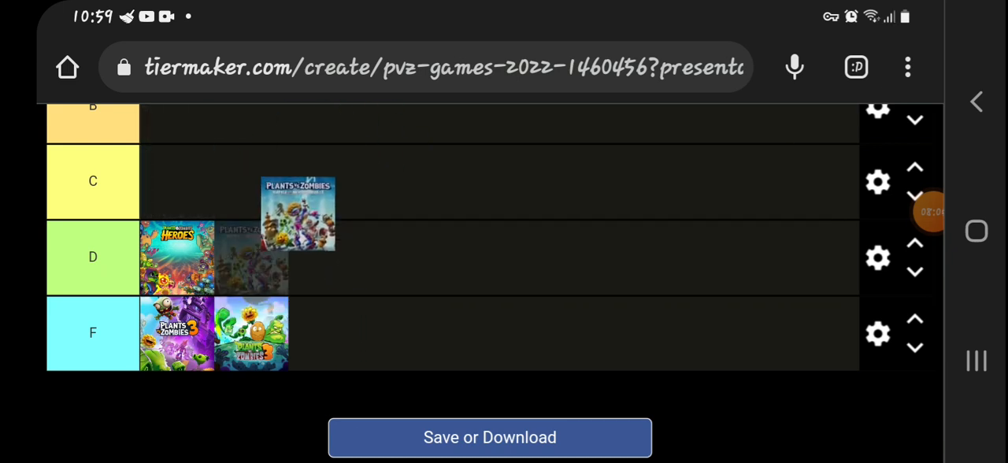
pyautogui.moveTo(297, 213); pyautogui.dragTo(334, 252)
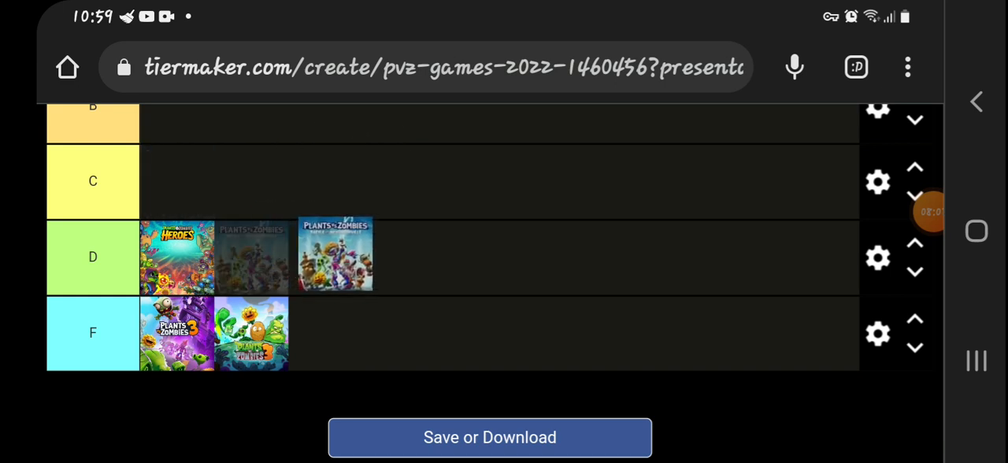